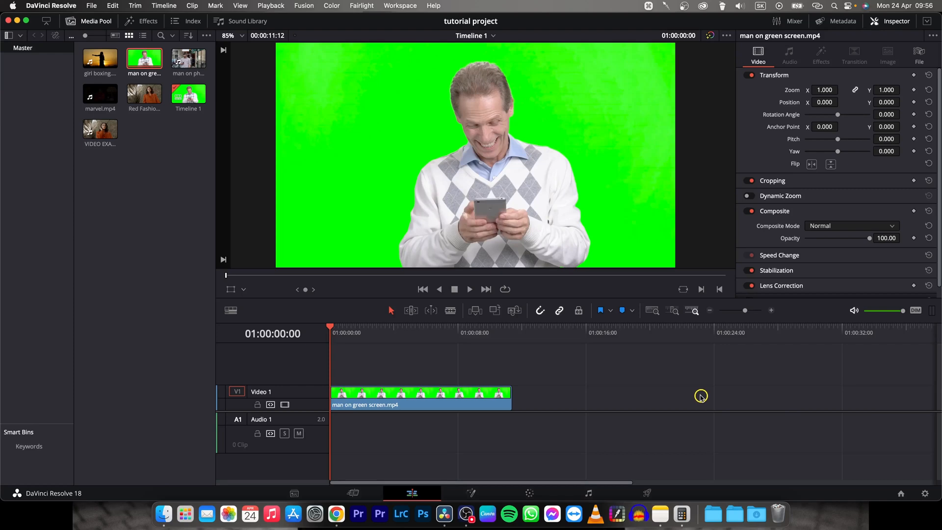
{"action": "mouse_move", "coordinate": [690, 393]}
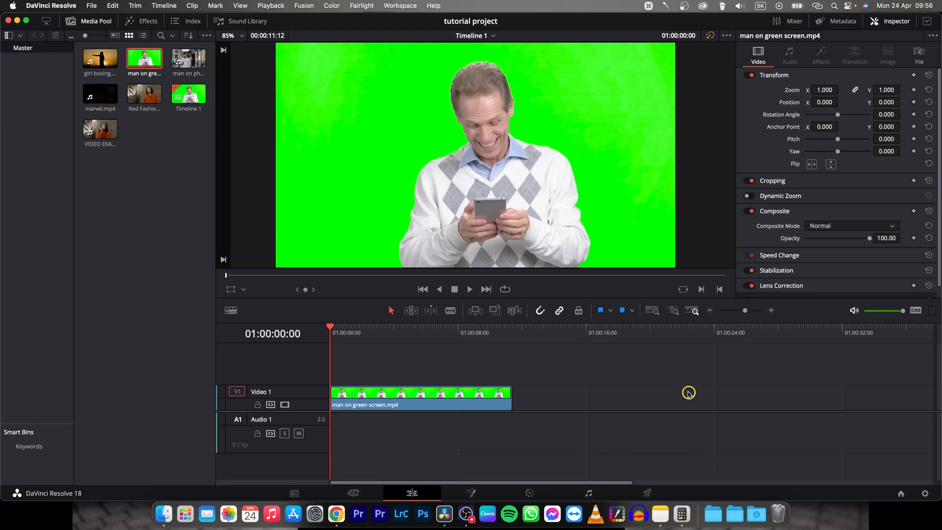
{"action": "mouse_move", "coordinate": [613, 381]}
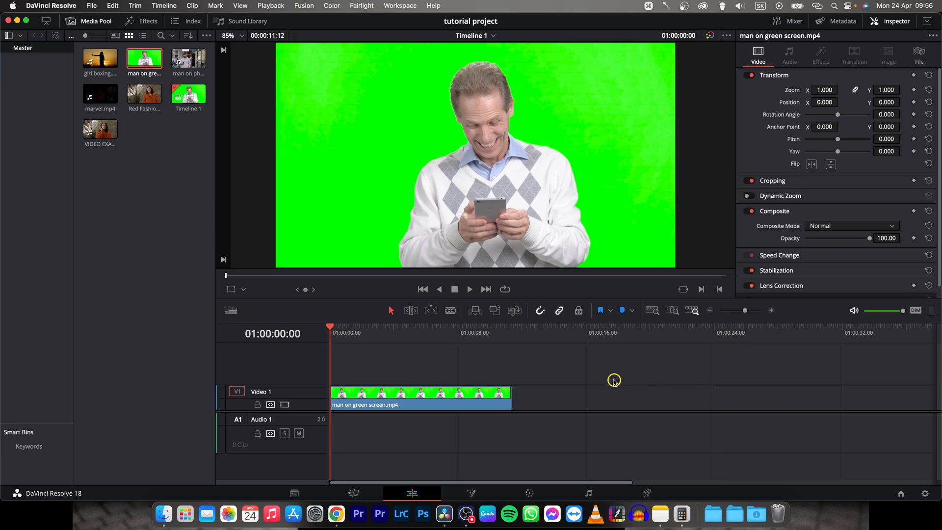
Preview the green-screen clip and scrub back to an earlier frame.
{"action": "key", "text": "space"}
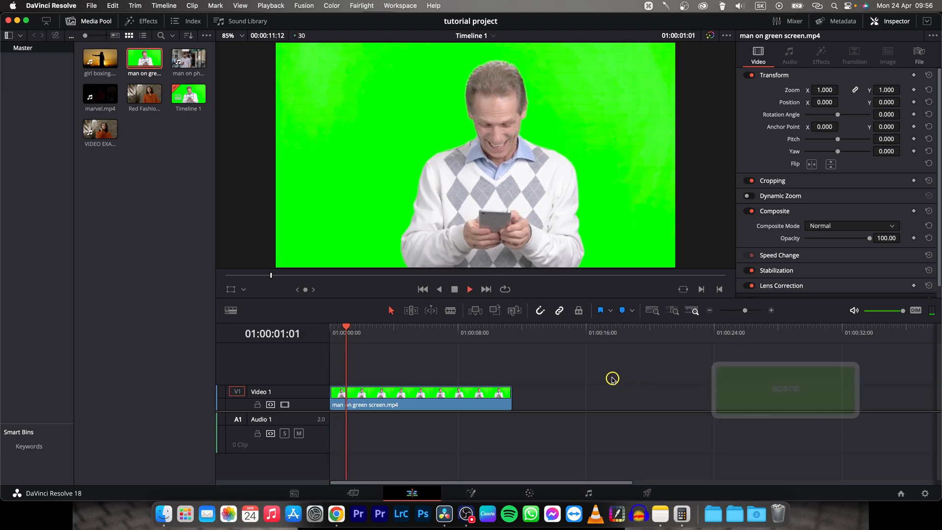
{"action": "key", "text": "space"}
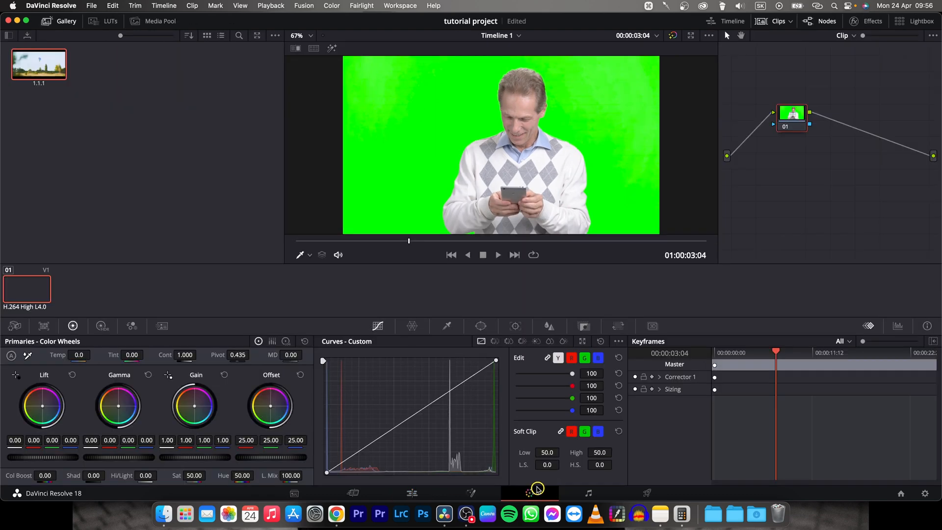
{"action": "left_click_drag", "start_coordinate": [776, 352], "coordinate": [753, 353]}
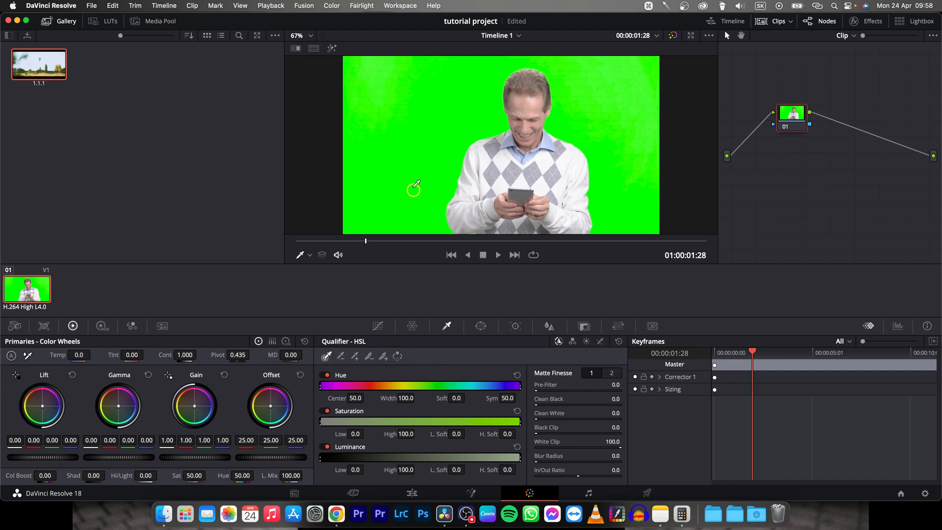
{"action": "mouse_move", "coordinate": [405, 171]}
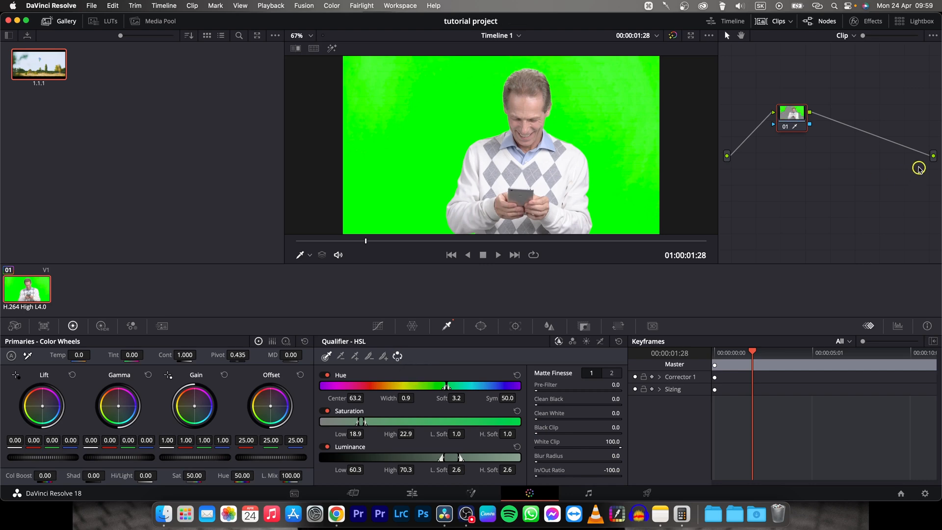
Add an Alpha Output to the node graph from the node editor's context menu.
{"action": "right_click", "coordinate": [919, 168]}
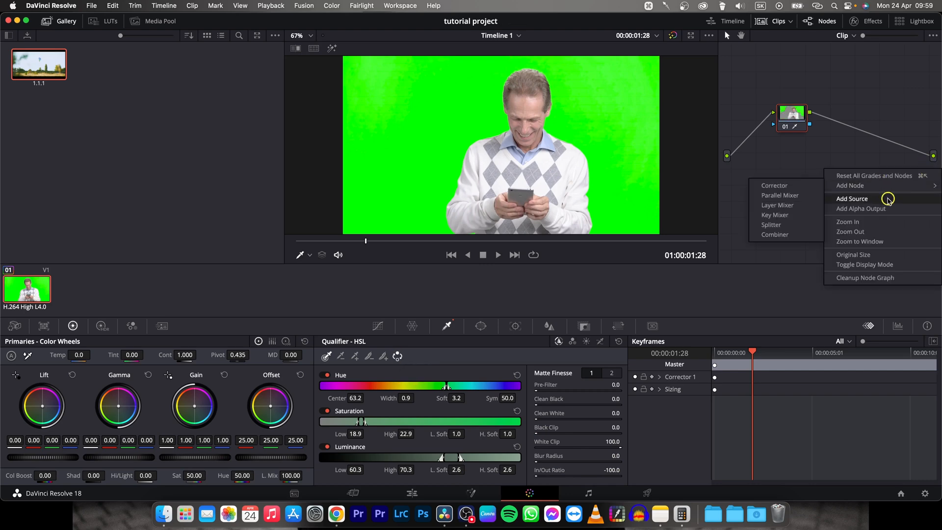
{"action": "left_click", "coordinate": [860, 208]}
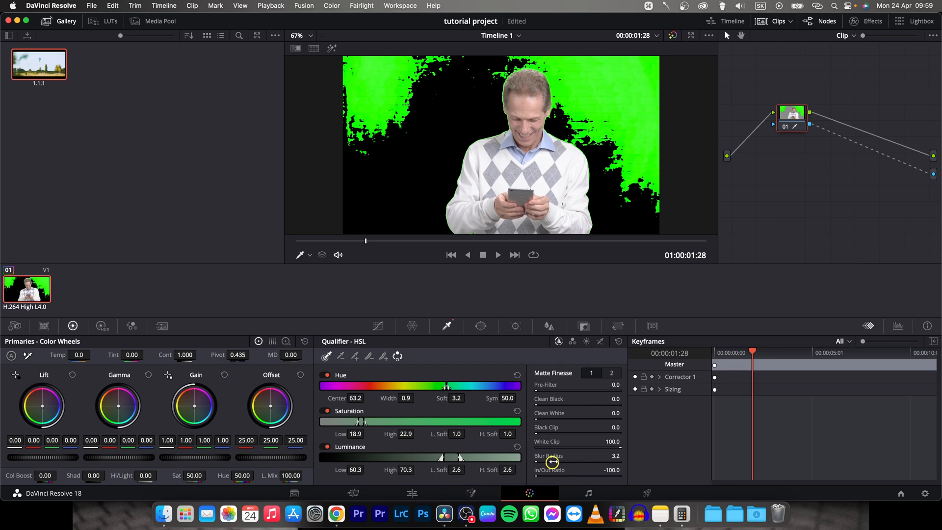
Raise the Matte Finesse Blur Radius to soften the key's edges.
{"action": "left_click_drag", "start_coordinate": [551, 462], "coordinate": [582, 461]}
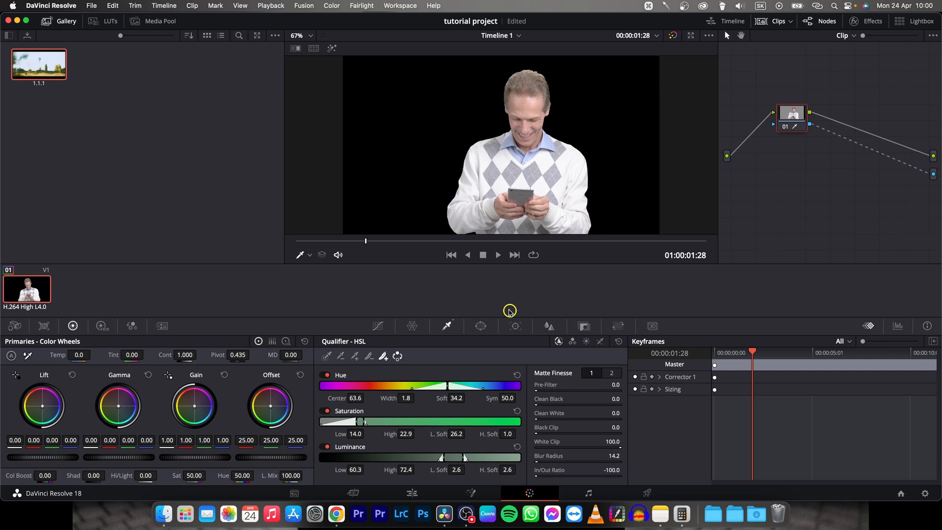
{"action": "mouse_move", "coordinate": [761, 299]}
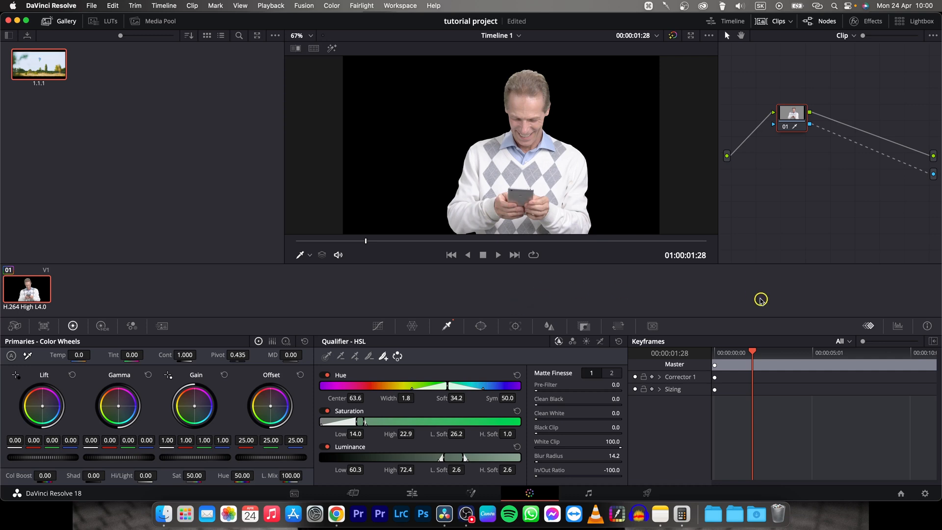